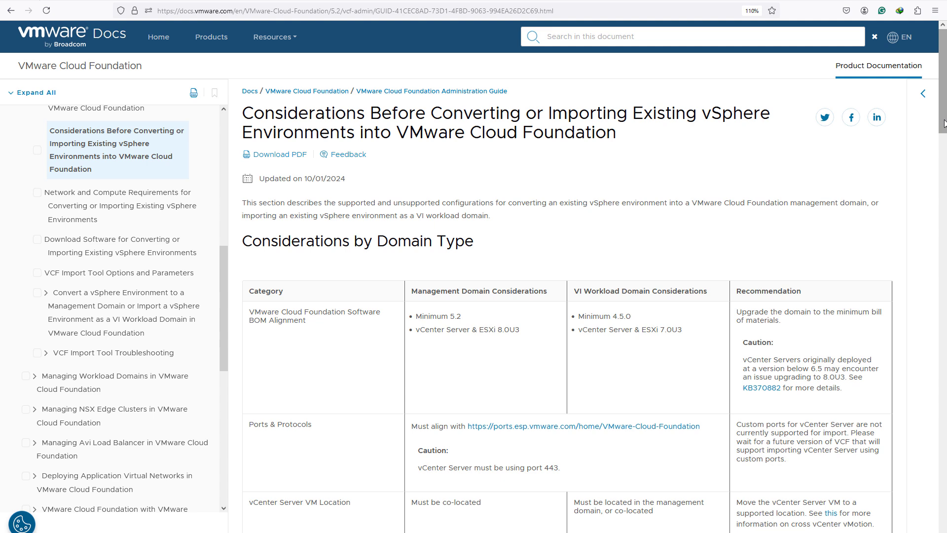
Step: Review the vCenter inventory and host esx04a's ESXi version 8.0.3
{"action": "scroll", "scroll_direction": "down", "scroll_amount": 3}
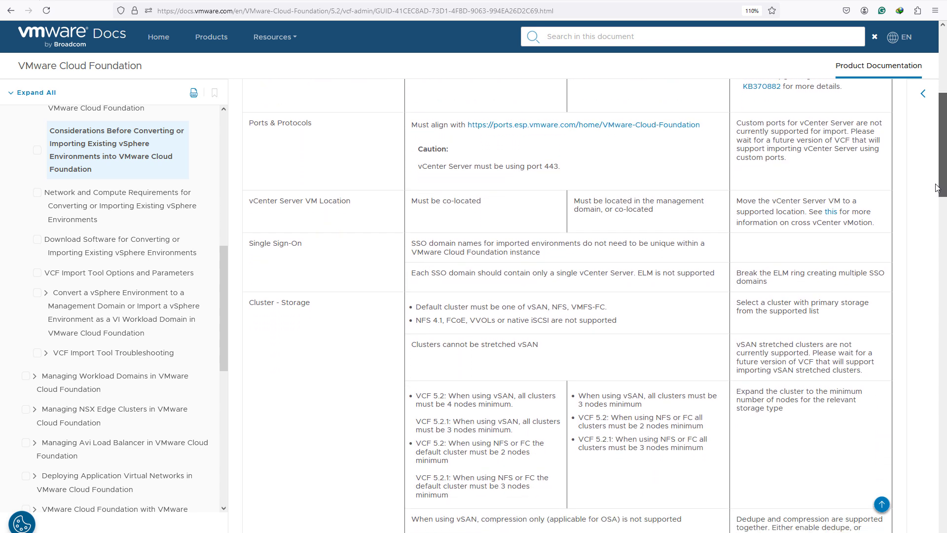
{"action": "scroll", "scroll_direction": "down", "scroll_amount": 3}
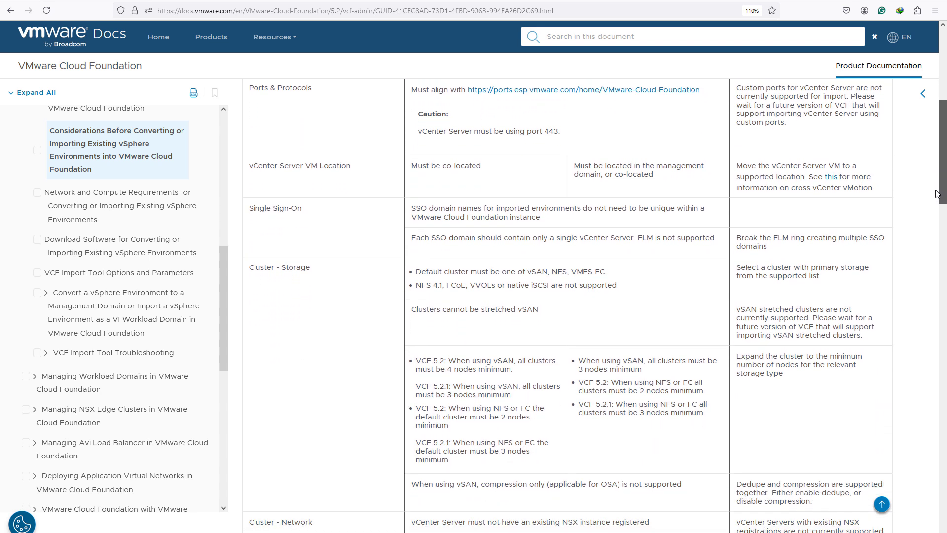
{"action": "scroll", "scroll_direction": "down", "scroll_amount": 3}
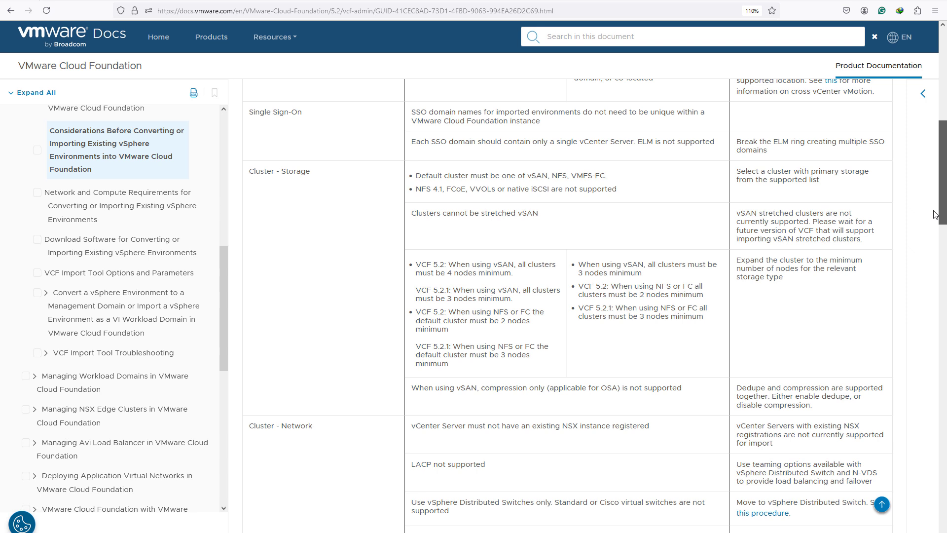
{"action": "scroll", "scroll_direction": "down", "scroll_amount": 3}
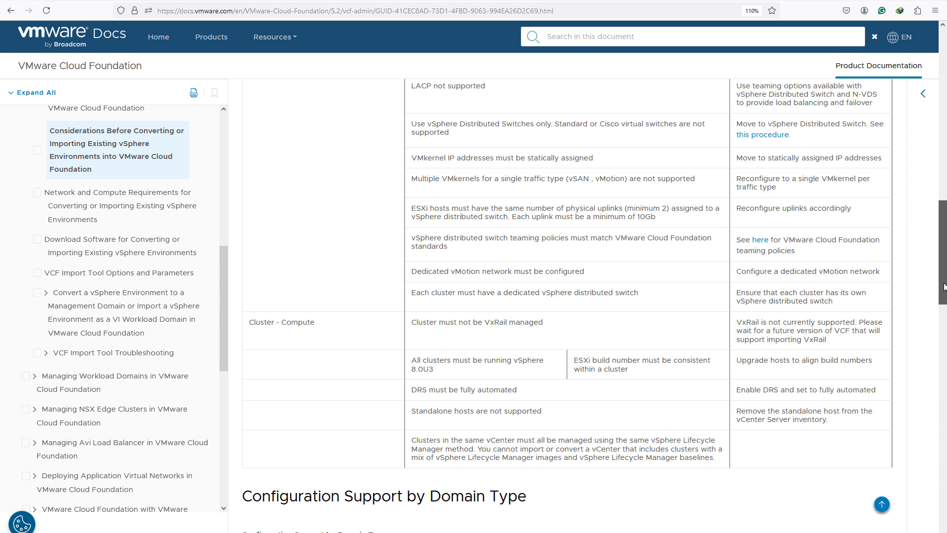
{"action": "scroll", "scroll_direction": "down", "scroll_amount": 3}
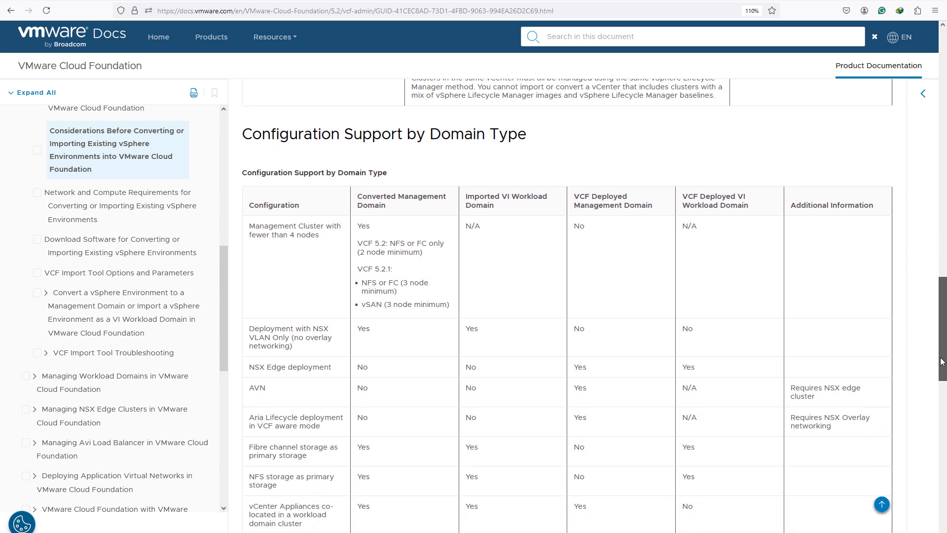
{"action": "scroll", "scroll_direction": "down", "scroll_amount": 3}
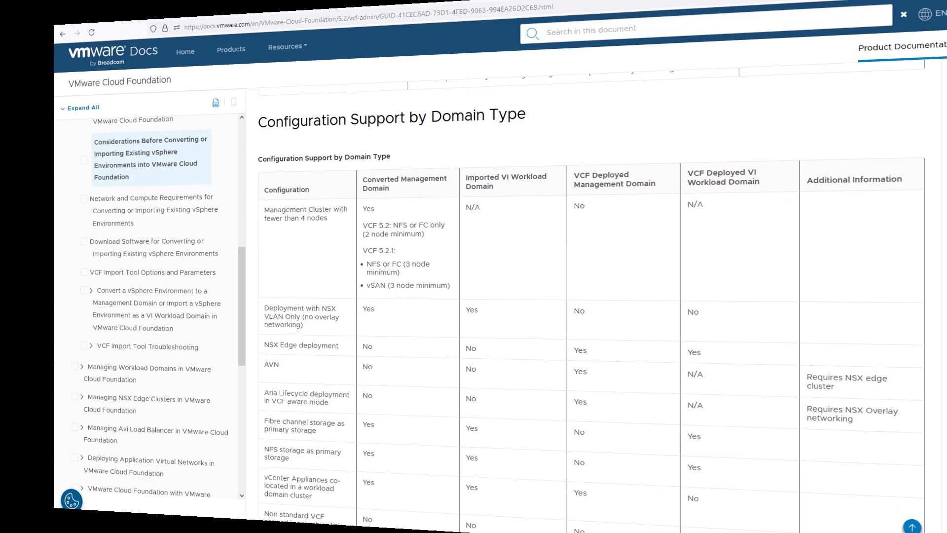
{"action": "left_click", "coordinate": [241, 11]}
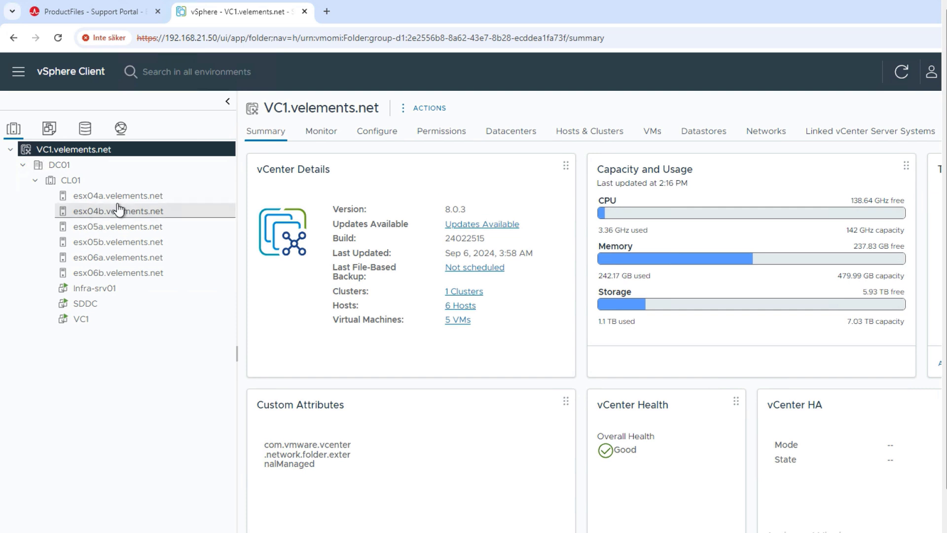
{"action": "left_click", "coordinate": [117, 195]}
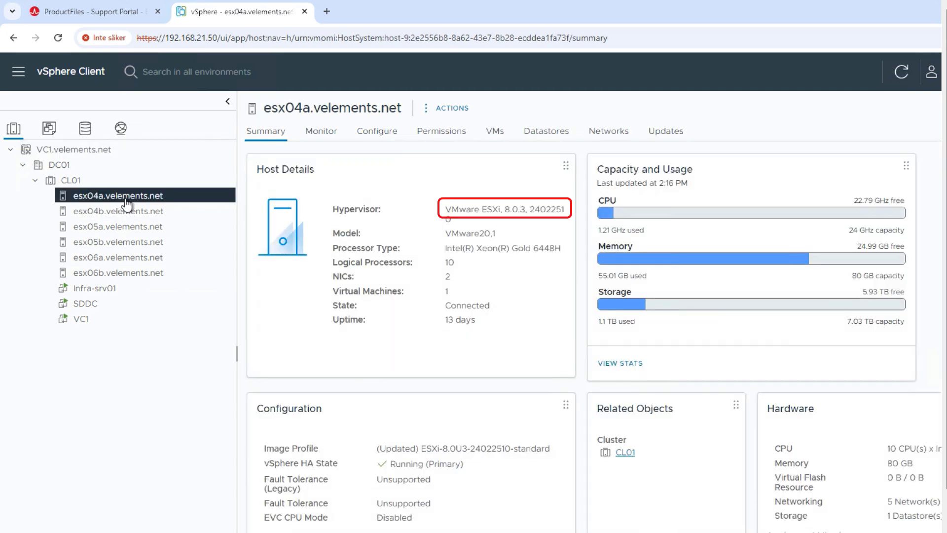
Step: Scroll through cluster CL01's summary to review its HA, DRS and vSAN health
{"action": "left_click", "coordinate": [70, 179]}
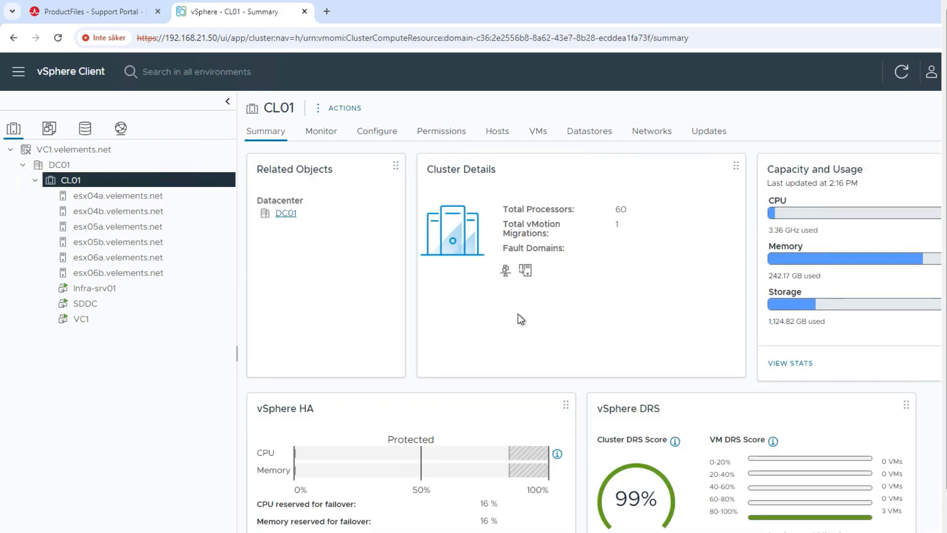
{"action": "scroll", "scroll_direction": "down", "scroll_amount": 3}
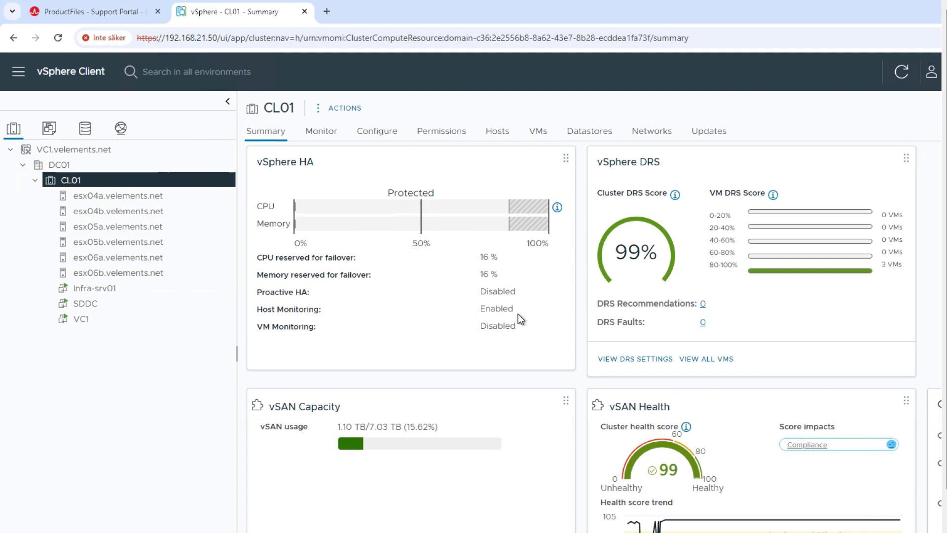
{"action": "scroll", "scroll_direction": "down", "scroll_amount": 3}
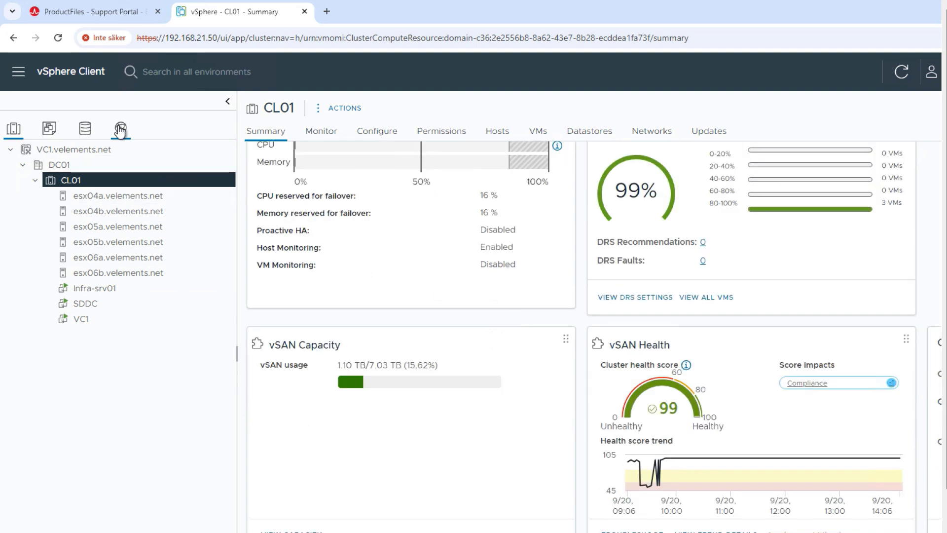
{"action": "left_click", "coordinate": [77, 195]}
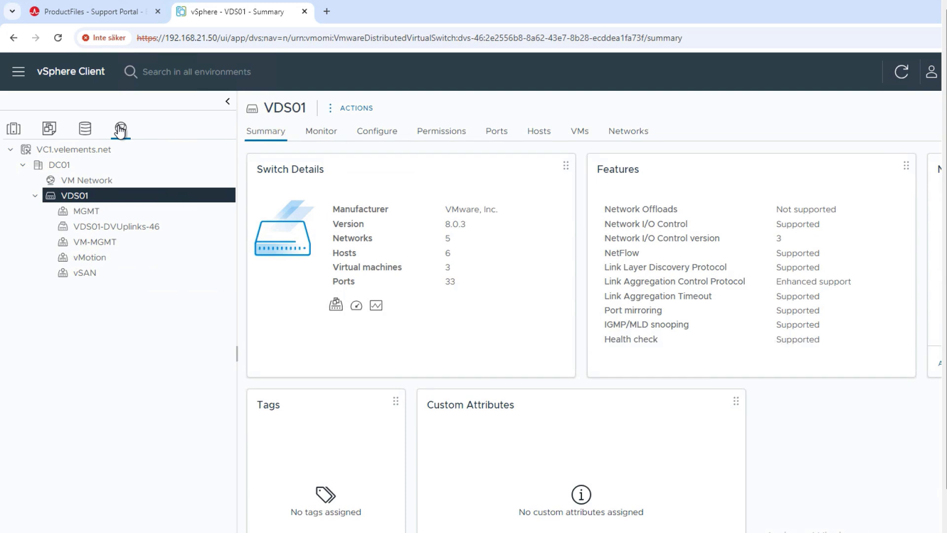
{"action": "mouse_move", "coordinate": [306, 105]}
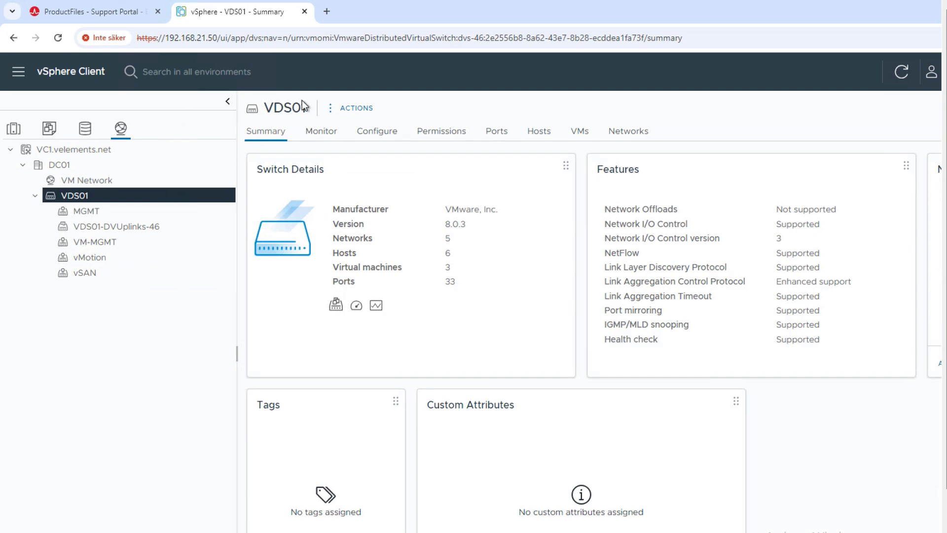
{"action": "left_click", "coordinate": [376, 131]}
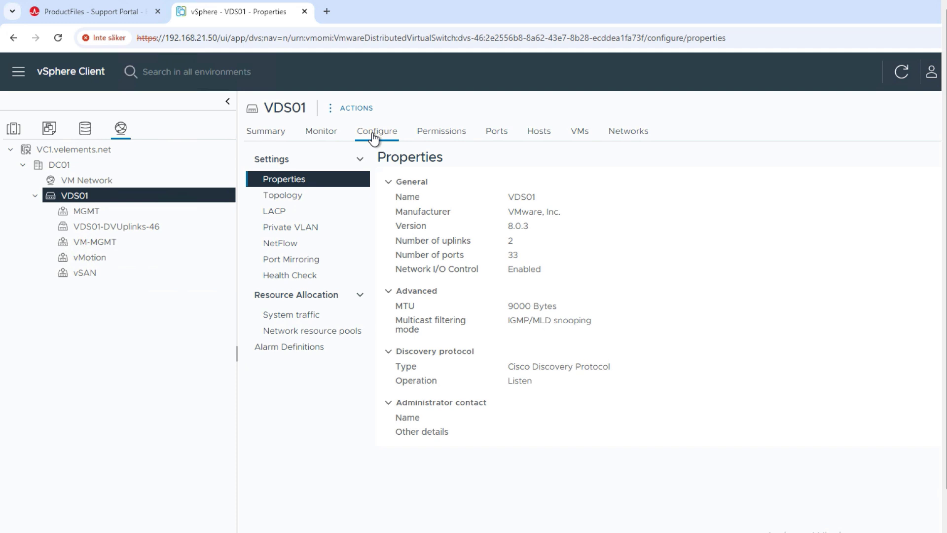
{"action": "left_click", "coordinate": [282, 194]}
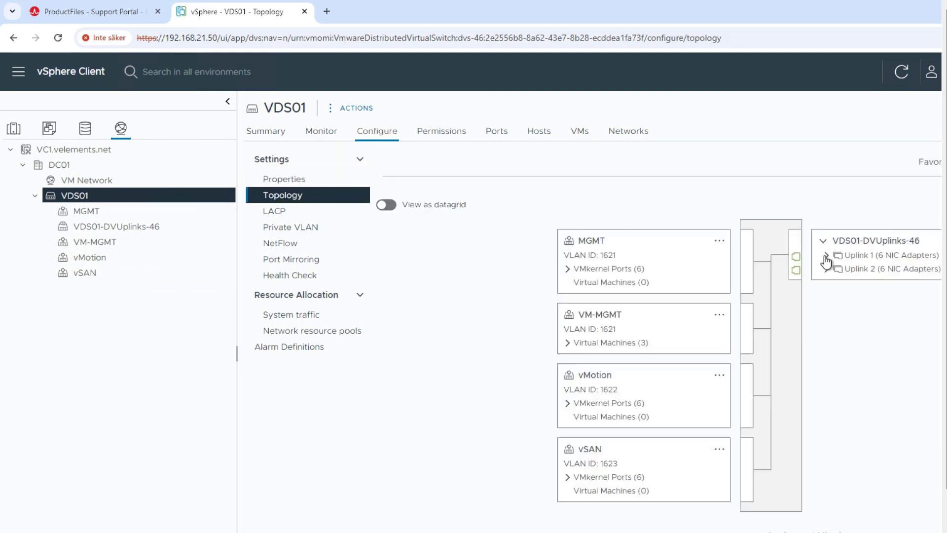
{"action": "left_click", "coordinate": [831, 255]}
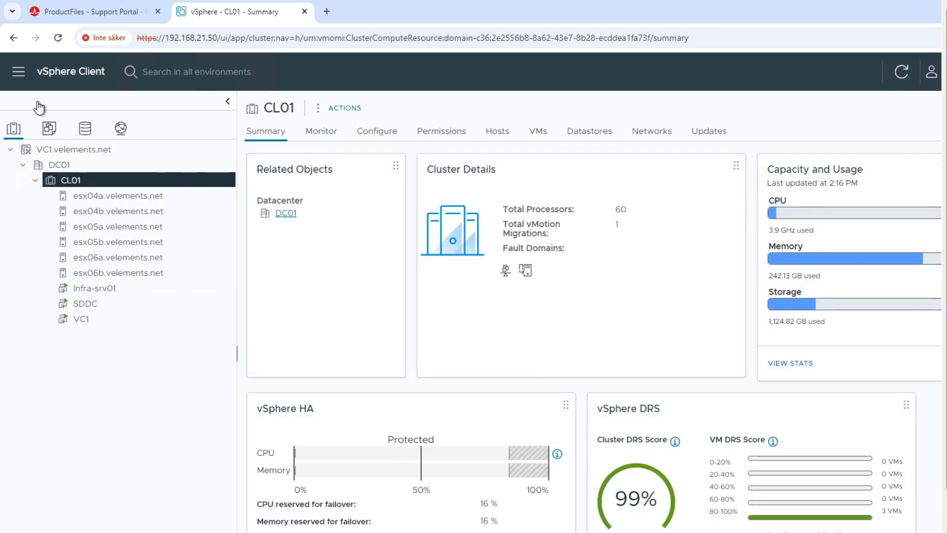
Step: Expand the VCF 5.2.0 tool downloads listing the SDDC Manager and Import Tool files, then return to vSphere
{"action": "left_click", "coordinate": [91, 11]}
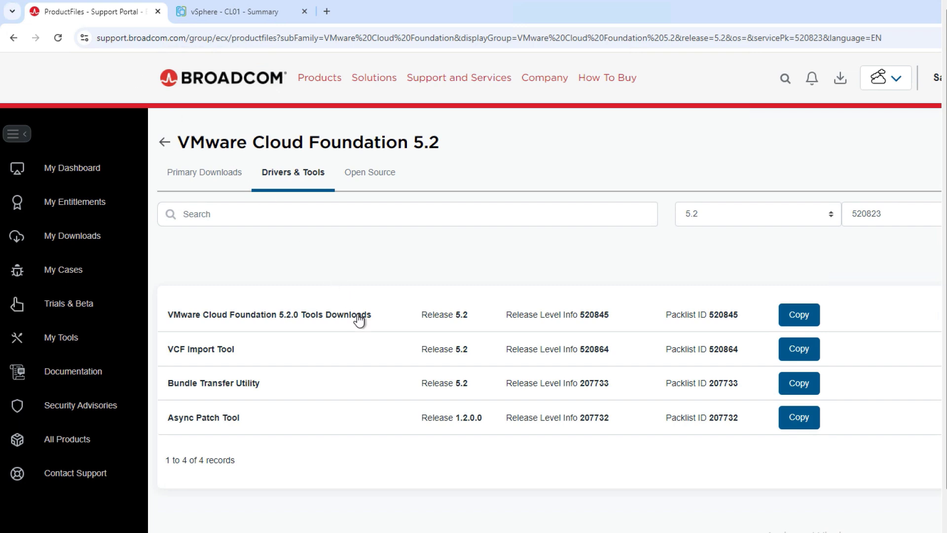
{"action": "left_click", "coordinate": [269, 314]}
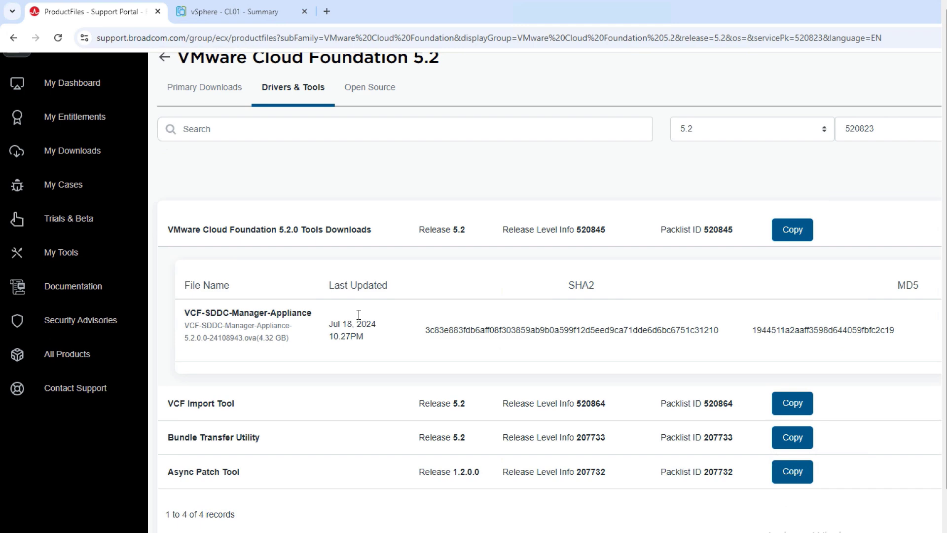
{"action": "left_click", "coordinate": [202, 403]}
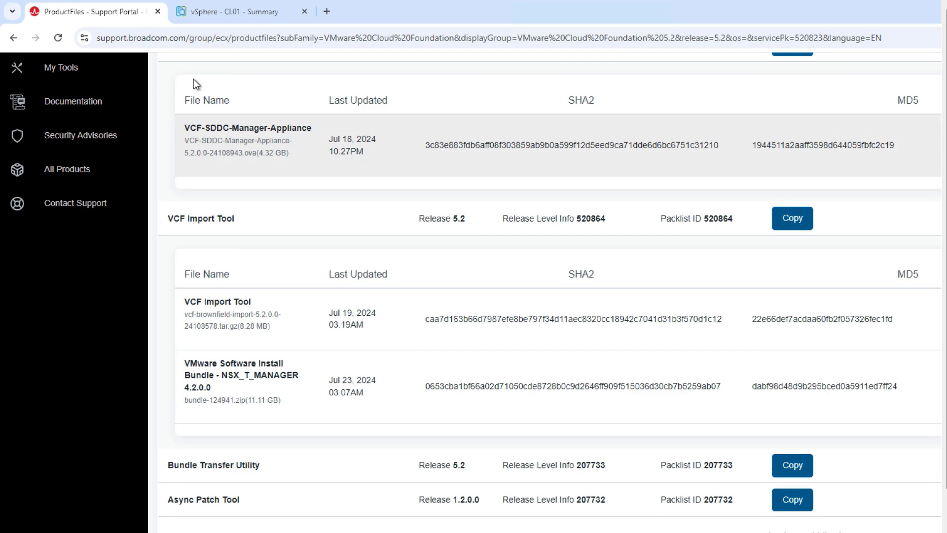
{"action": "left_click", "coordinate": [242, 11]}
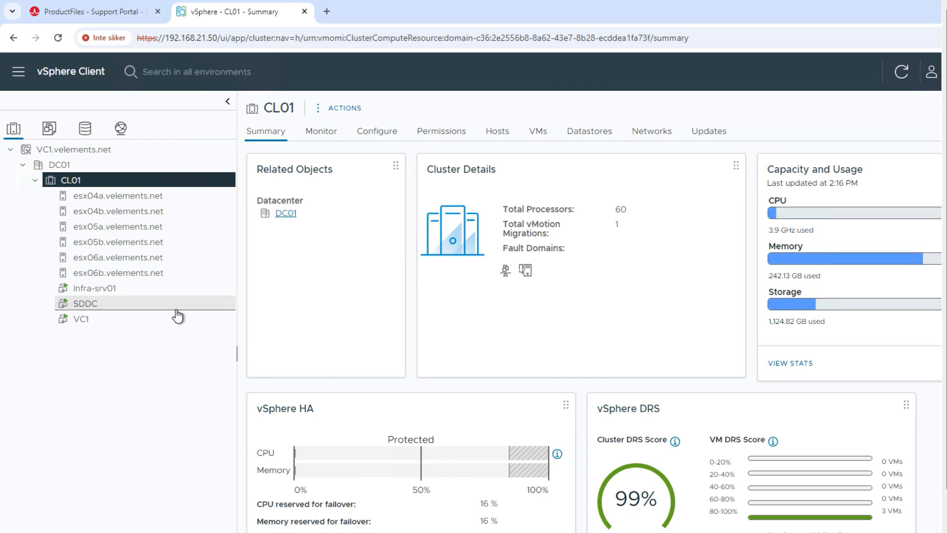
Step: Check the SDDC VM's running summary and open a new tab for SDDC Manager
{"action": "left_click", "coordinate": [83, 303]}
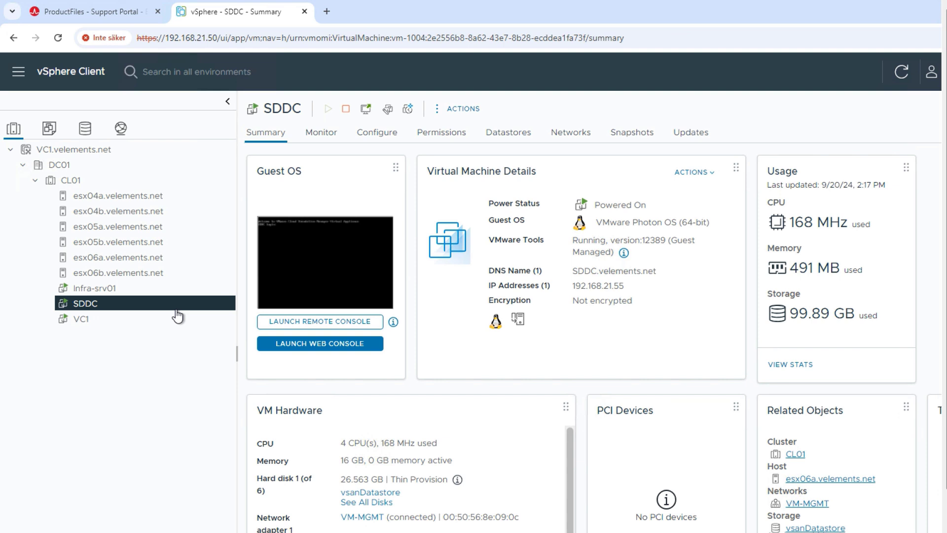
{"action": "mouse_move", "coordinate": [301, 83]}
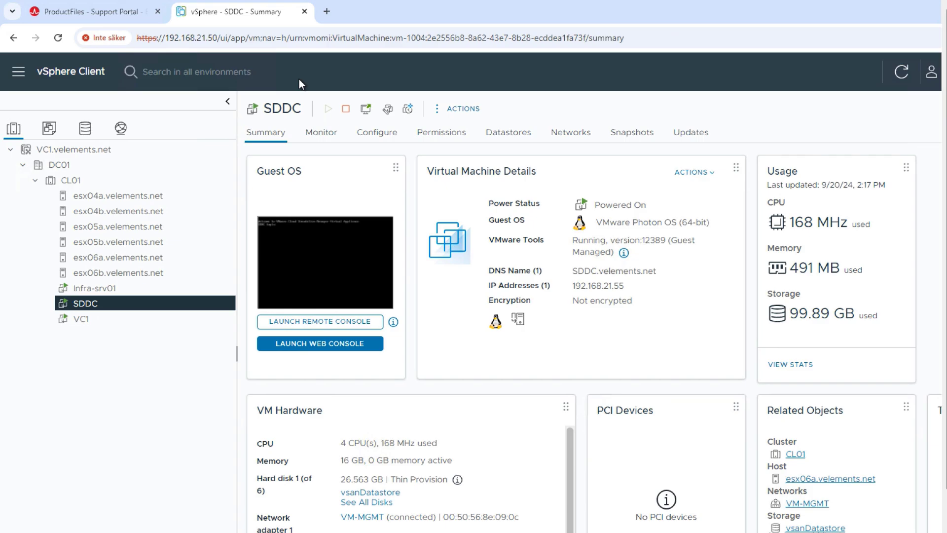
{"action": "left_click", "coordinate": [473, 11]}
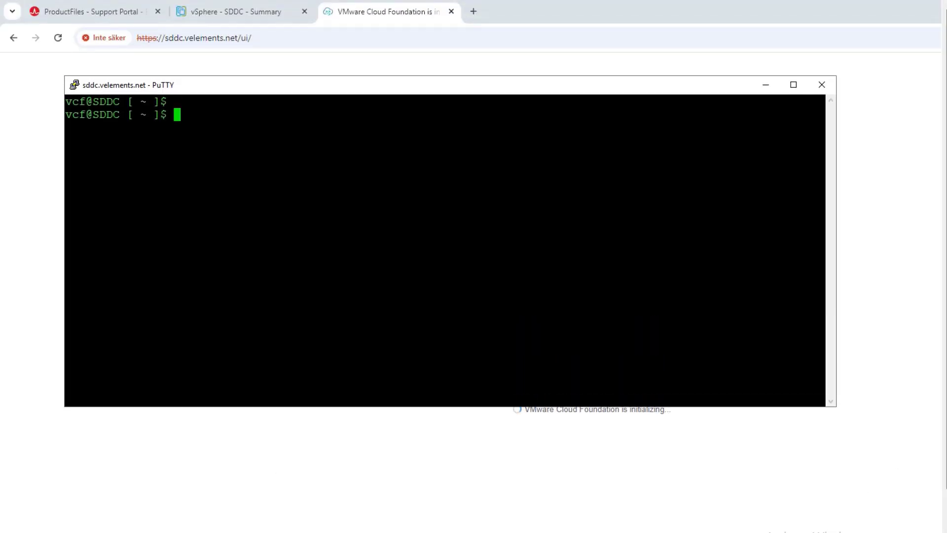
Step: Extract the brownfield import tarball in /home/vcfimporttool and start the check against vc1.velements.net
{"action": "type", "text": "cd"}
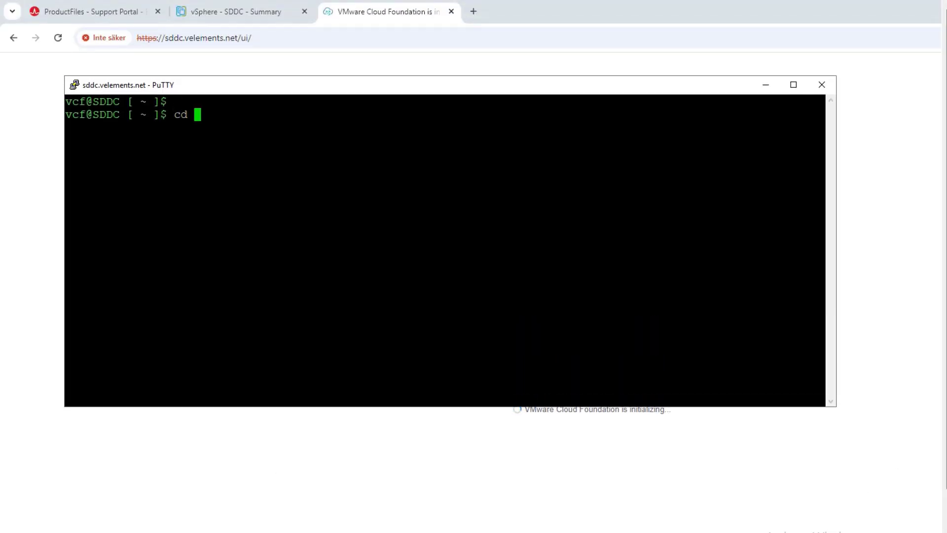
{"action": "type", "text": "/home/vcfimporttool/"}
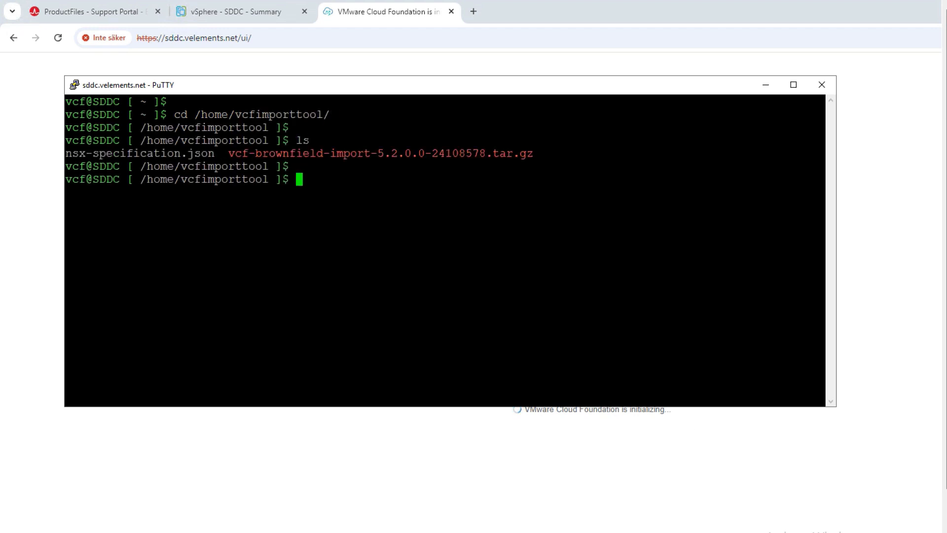
{"action": "type", "text": "tar"}
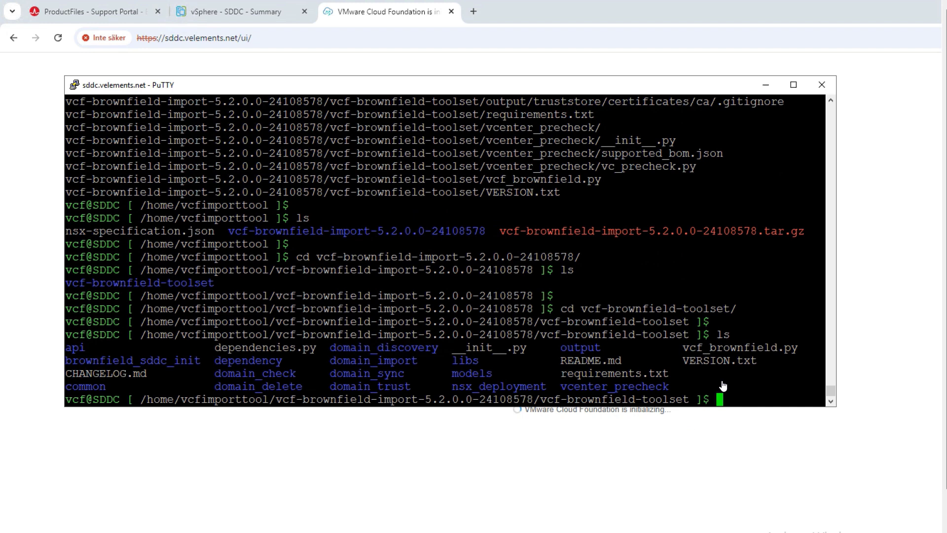
{"action": "type", "text": "python3 vcf_brownfield.py check --vcenter vc1.velements.net --sso-user administrator@vsphere.local --domain-name 'MGMT-IMPORT' --skip-nsx-deployment"}
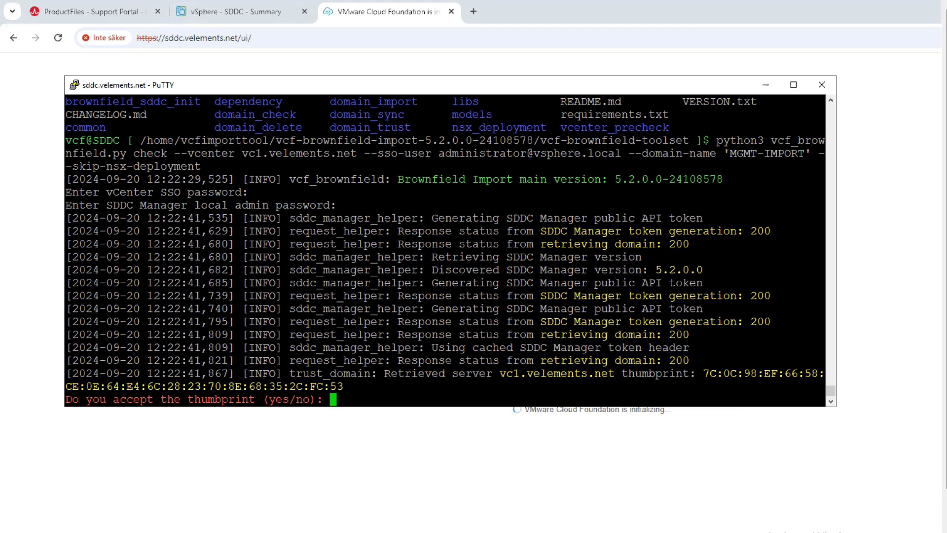
Step: Accept vc1's thumbprint so all 129 MGMT-IMPORT checks pass, then launch the convert run
{"action": "type", "text": "yes"}
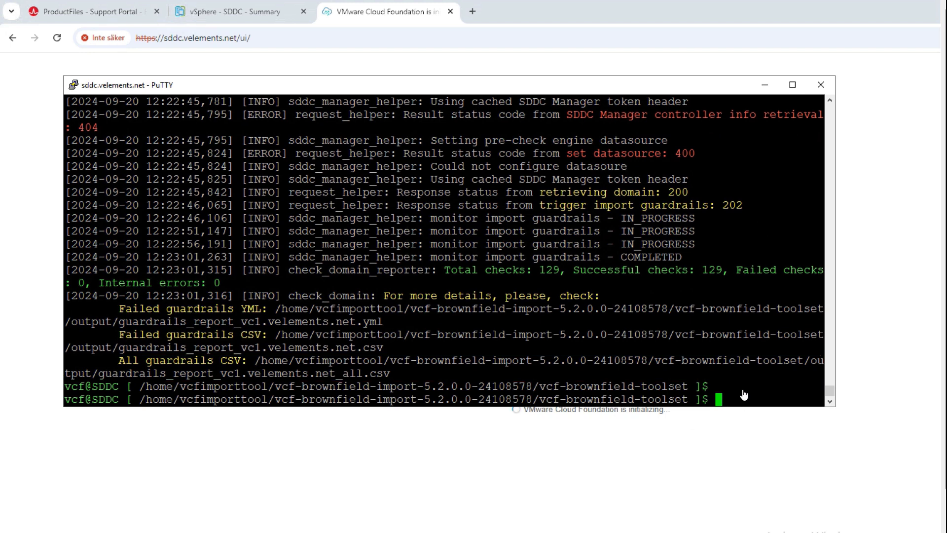
{"action": "type", "text": "python3 vcf_brownfield.py convert --vcenter vc1.velements.net --sso-user administrator@vsphere.local --domain-name 'MGMT-IMPORT' --skip-nsx-deployment"}
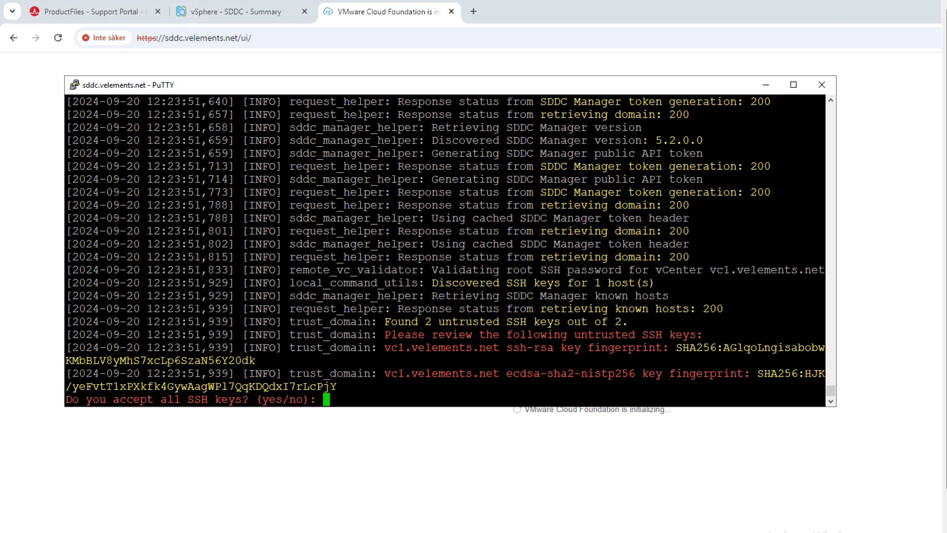
Step: Accept vc1's SSH keys so the MGMT-IMPORT brownfield initialization begins
{"action": "type", "text": "yes"}
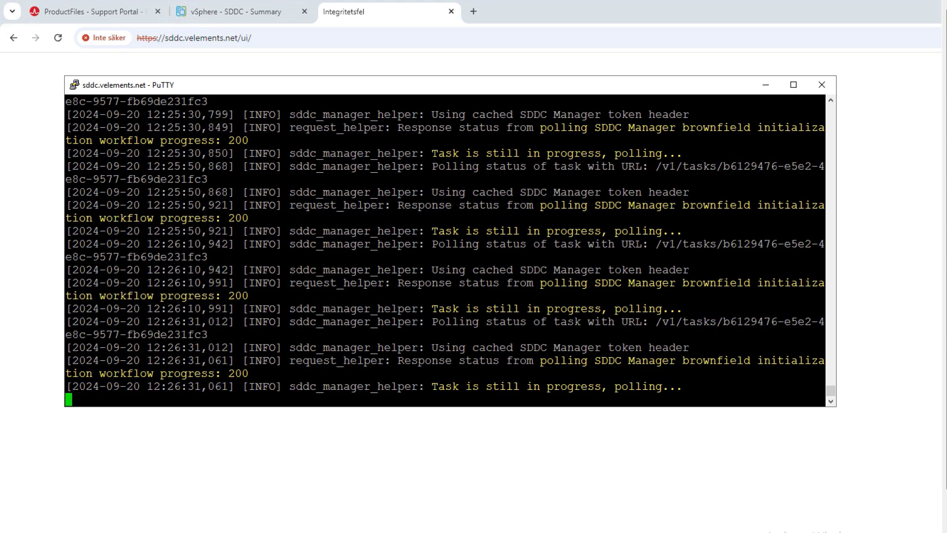
Step: Refresh the SDDC appliance's usage in vSphere, then load SDDC Manager past the certificate warning
{"action": "left_click", "coordinate": [241, 11]}
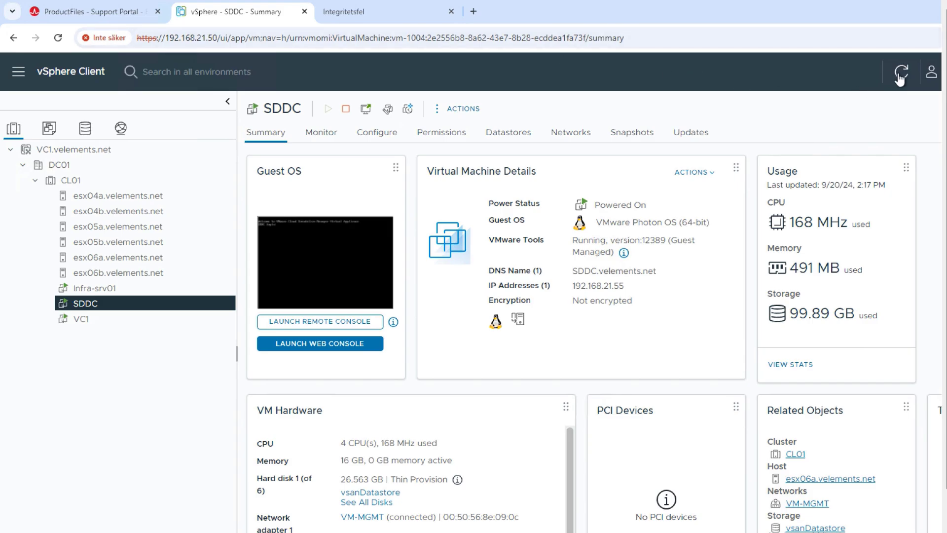
{"action": "left_click", "coordinate": [900, 71]}
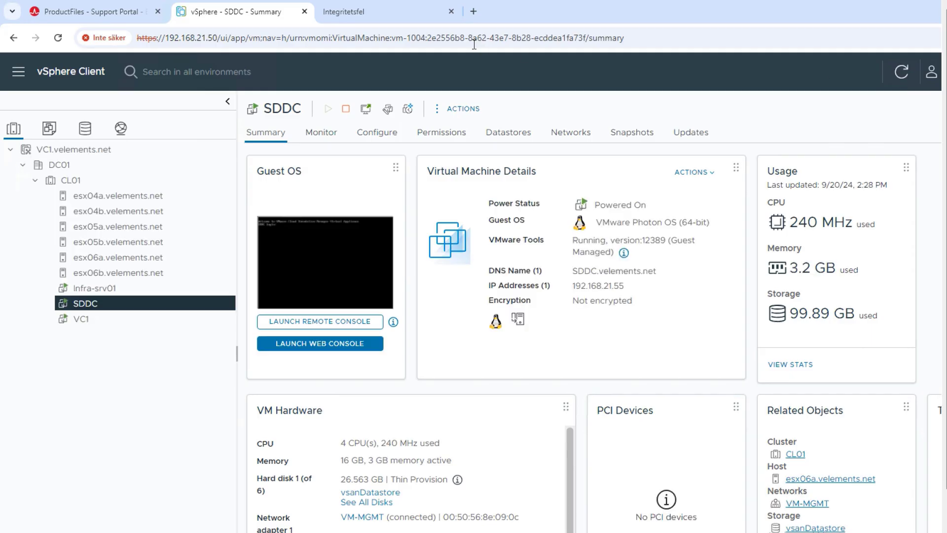
{"action": "left_click", "coordinate": [390, 10]}
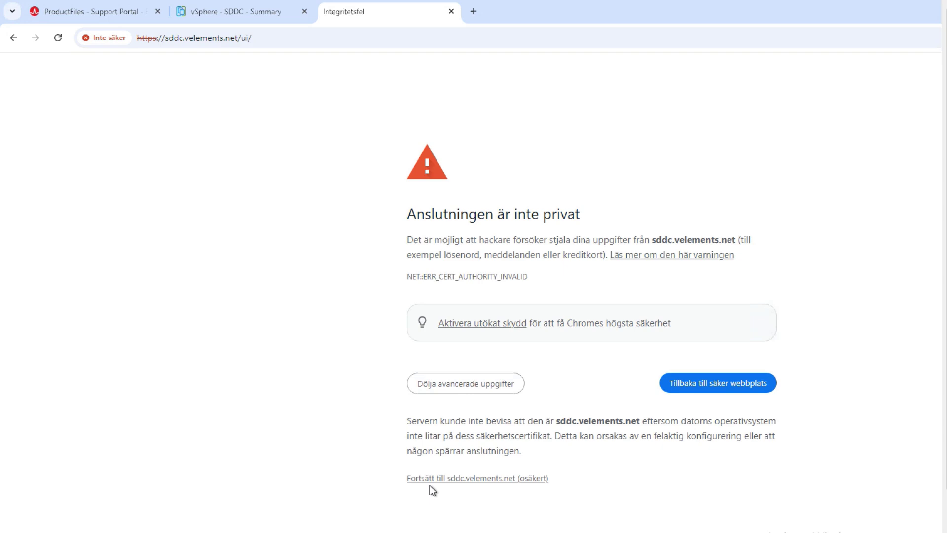
{"action": "left_click", "coordinate": [477, 478]}
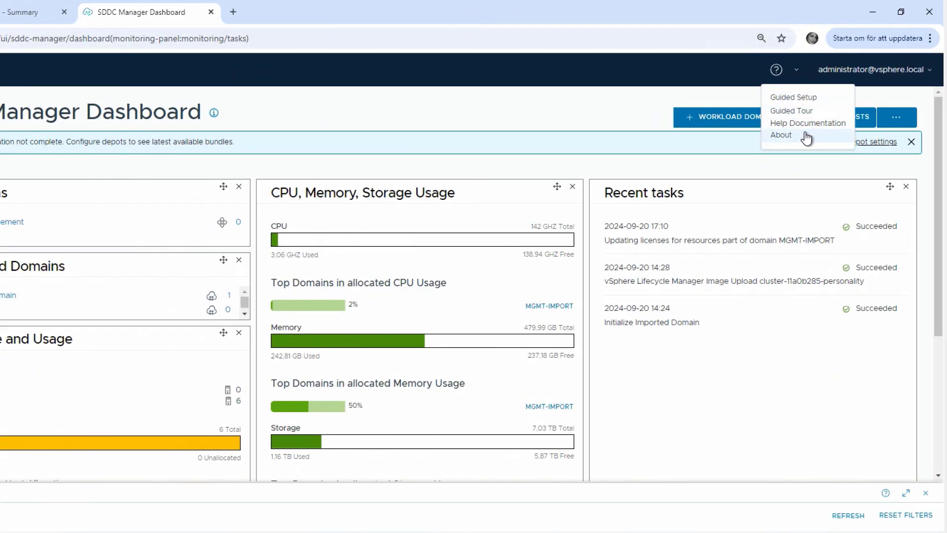
Step: Confirm VCF 5.2.0.0 and the six MGMT-IMPORT hosts, then return to CL01 in vSphere
{"action": "left_click", "coordinate": [781, 134]}
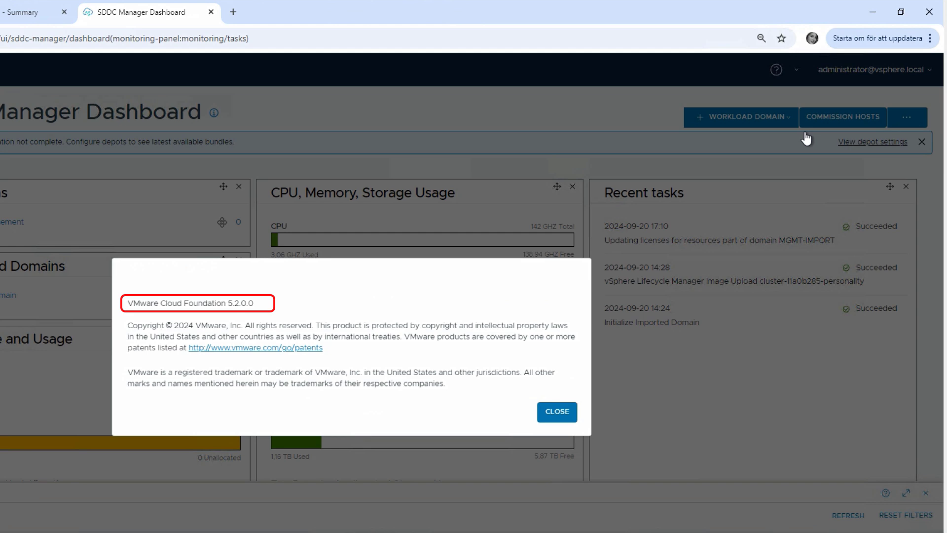
{"action": "left_click", "coordinate": [556, 411]}
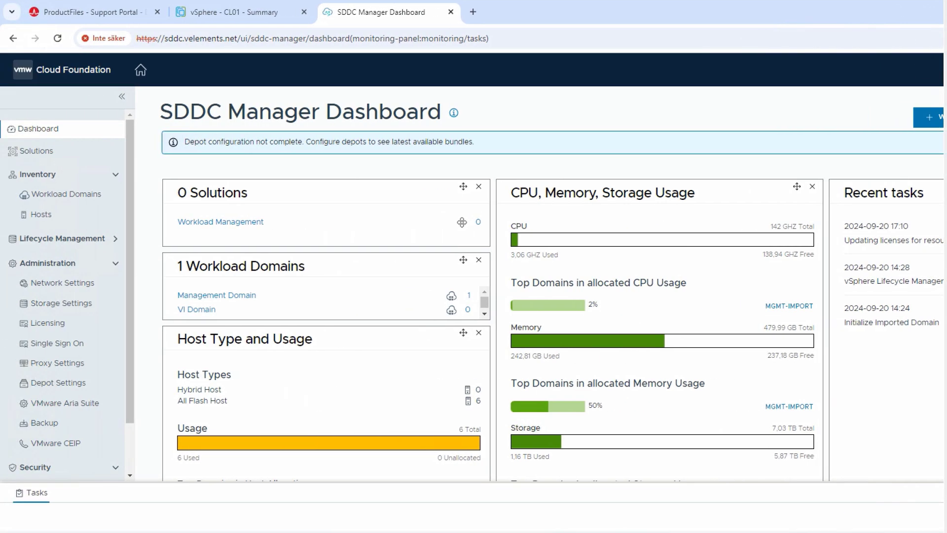
{"action": "left_click", "coordinate": [40, 214]}
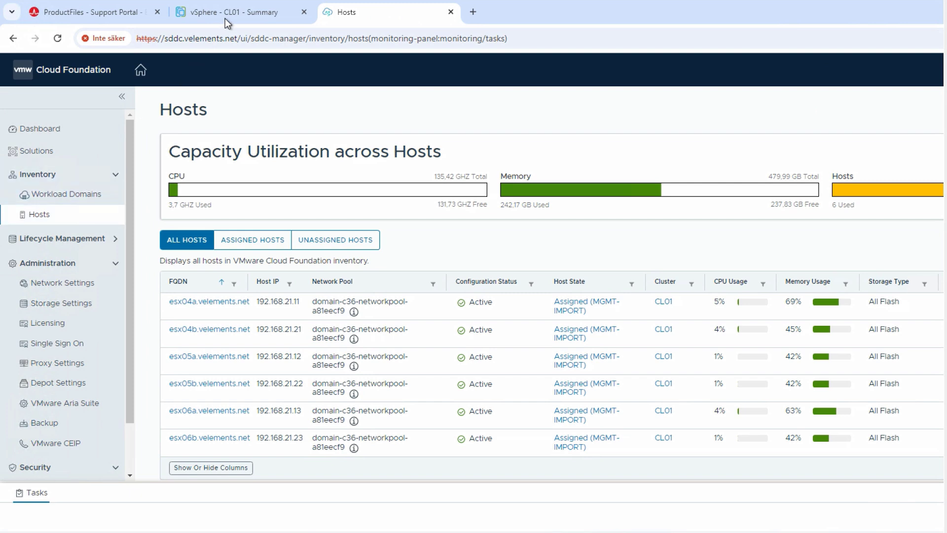
{"action": "left_click", "coordinate": [236, 11]}
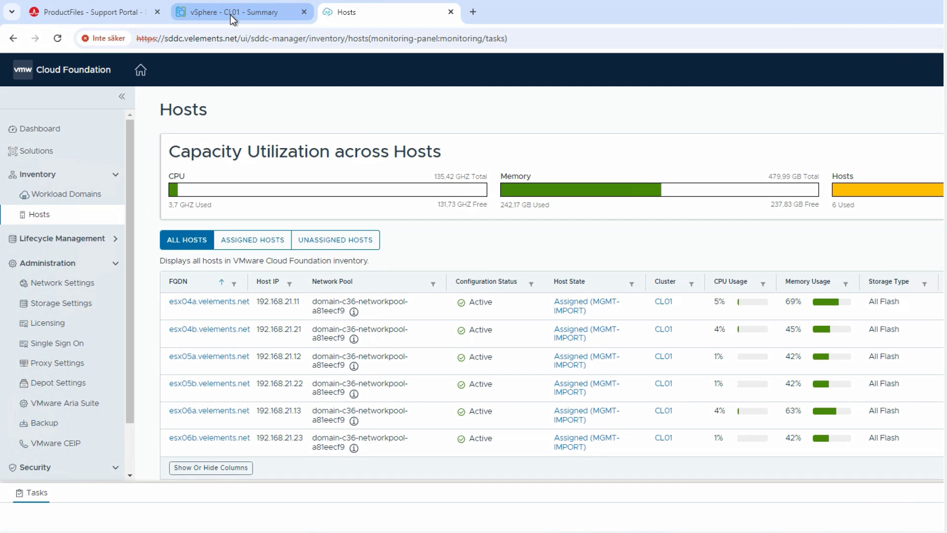
{"action": "left_click", "coordinate": [236, 12]}
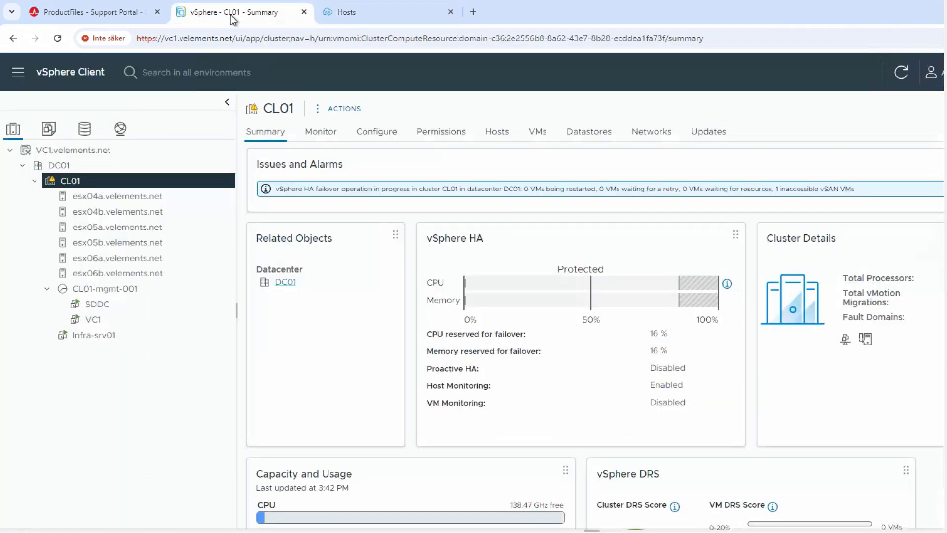